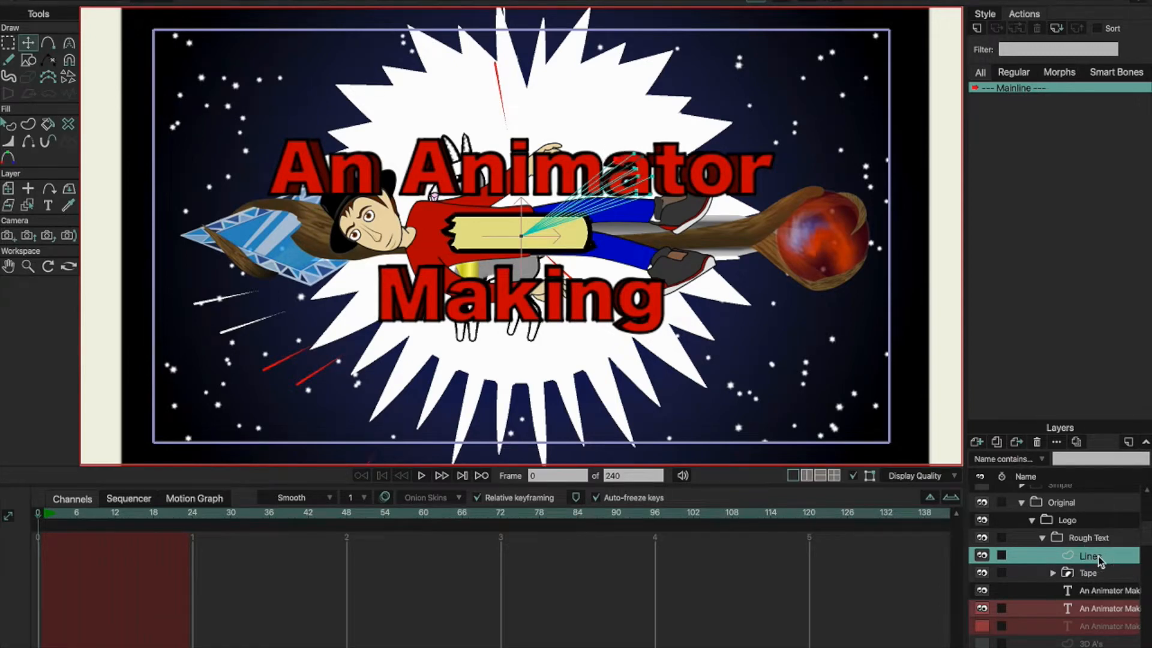
# - Hide the logo group and reveal the 3D Tests folder of rings, cubes, pipe and bolt
pyautogui.doubleClick(1085, 555)
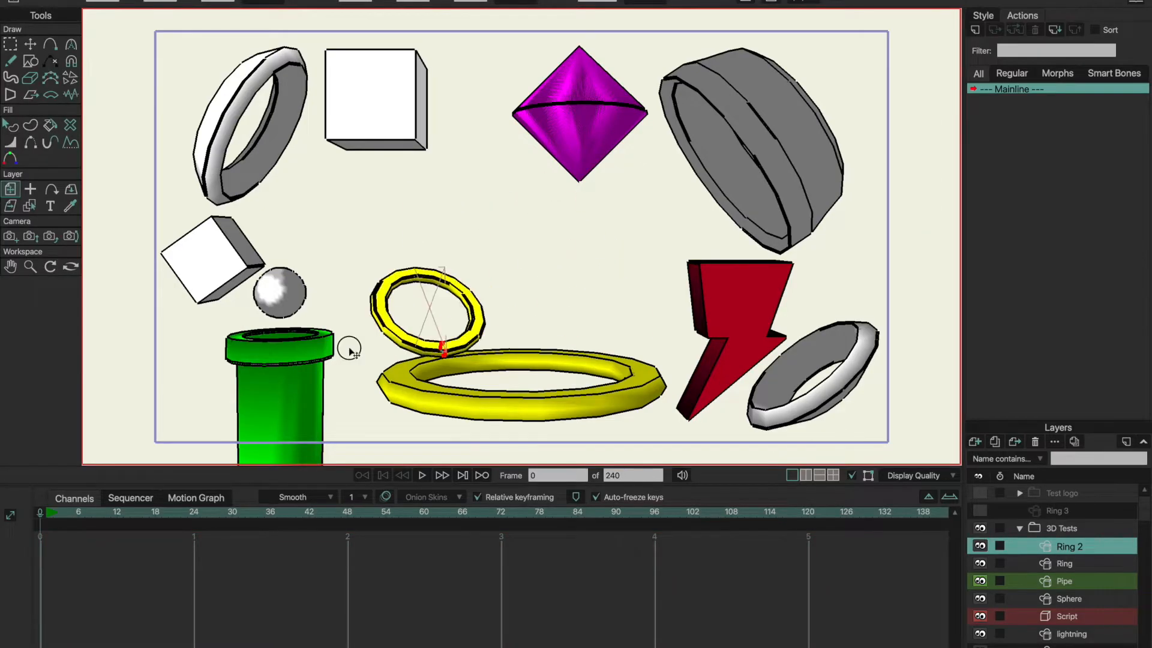
# - Bring up the scene with red triangular Top faces beside the brick column
pyautogui.moveTo(441, 308); pyautogui.dragTo(514, 272)
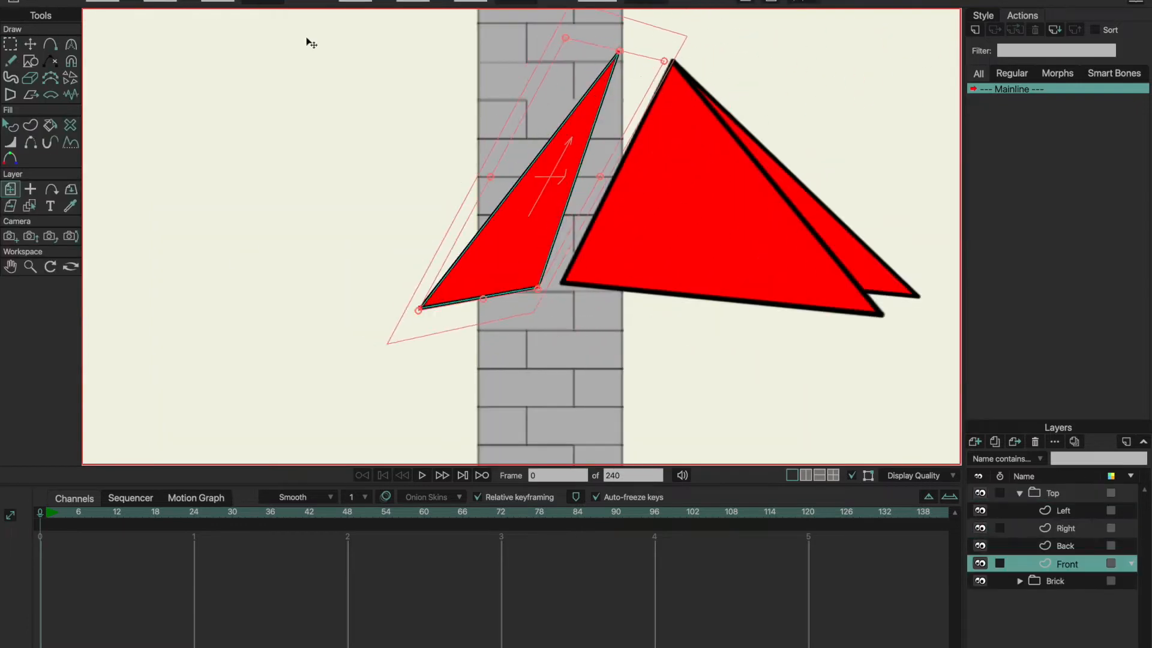
pyautogui.click(1066, 546)
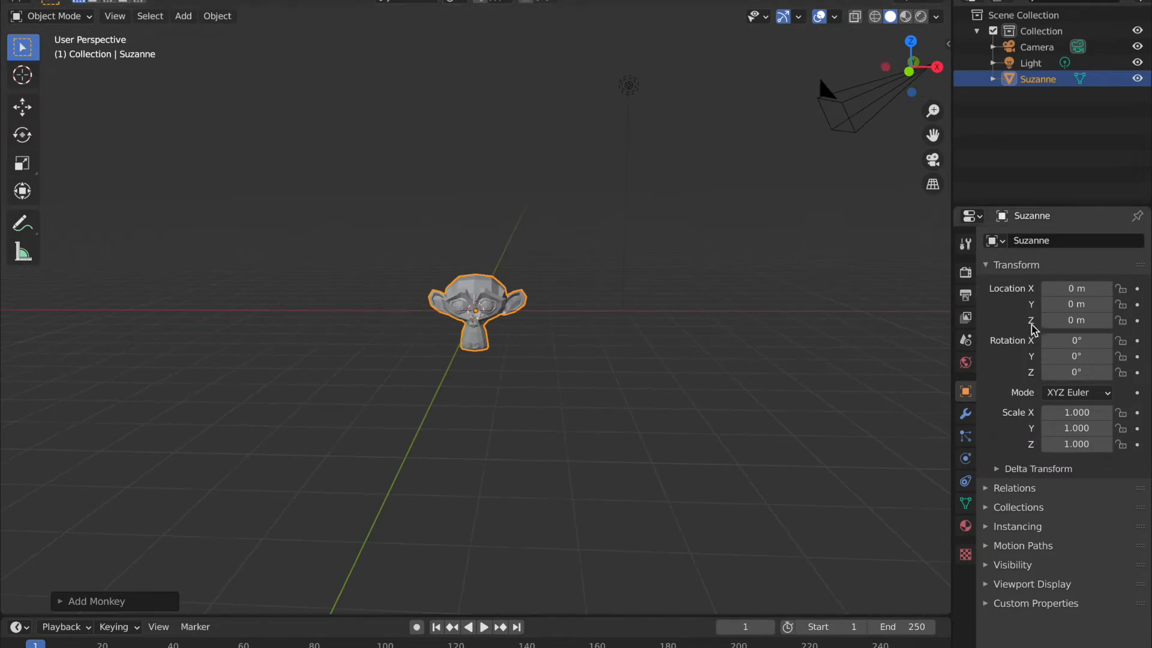
# - Give Suzanne a dark red base colour and export it as a Wavefront OBJ named 'Monkey'
pyautogui.click(965, 526)
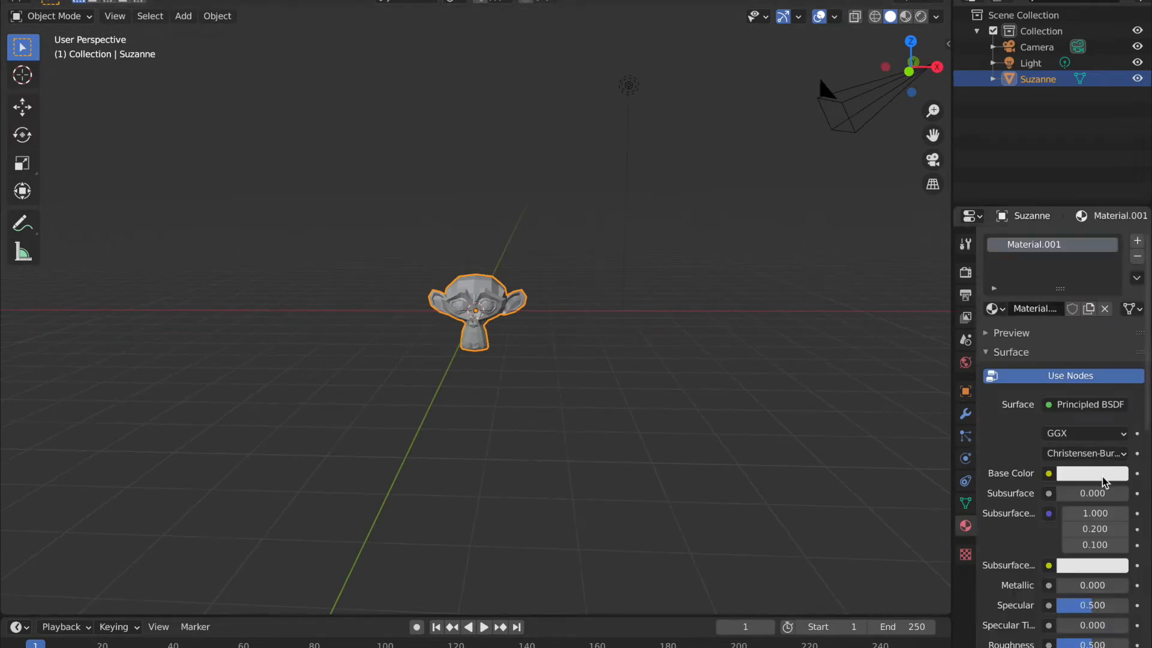
pyautogui.click(1092, 474)
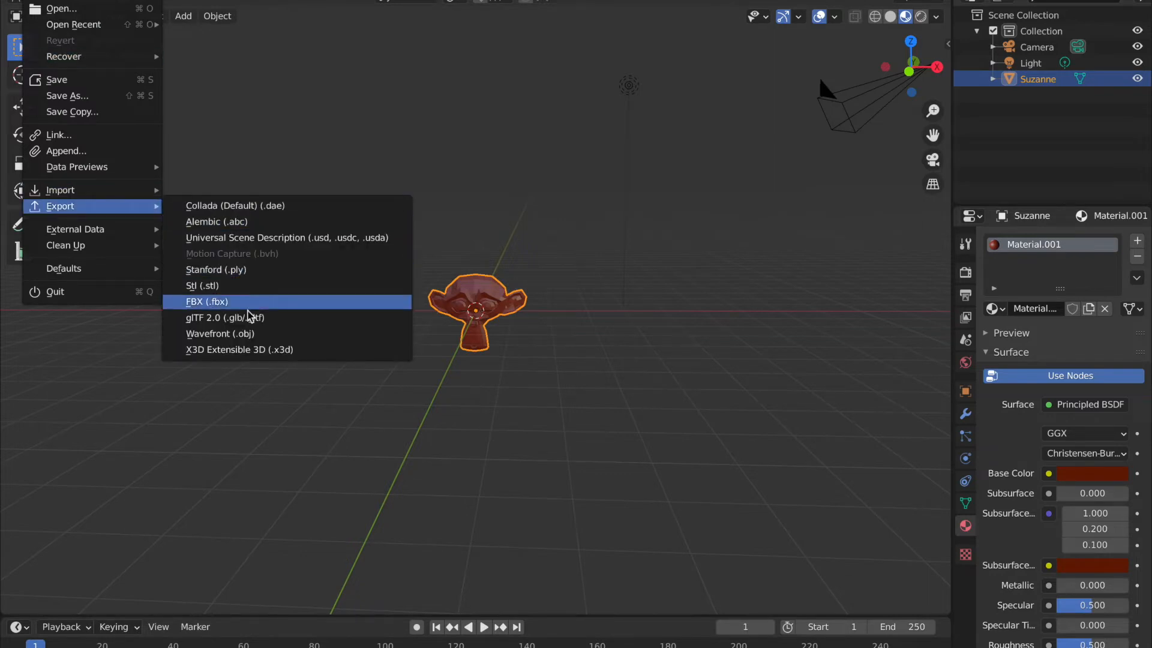
pyautogui.click(219, 334)
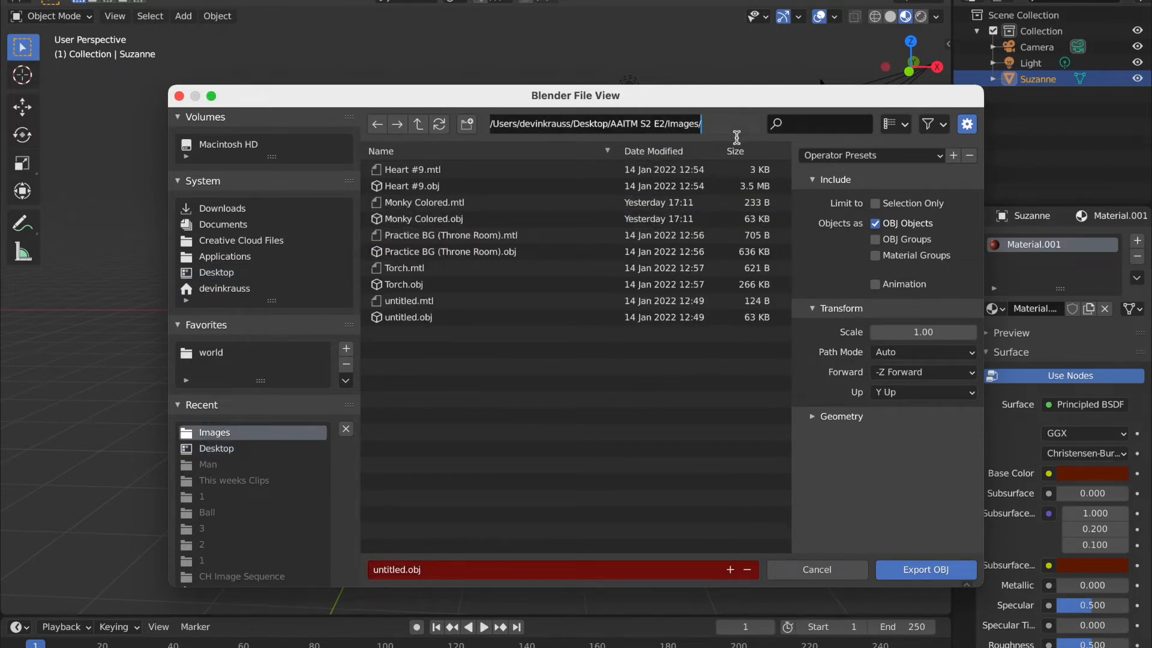
pyautogui.click(396, 570)
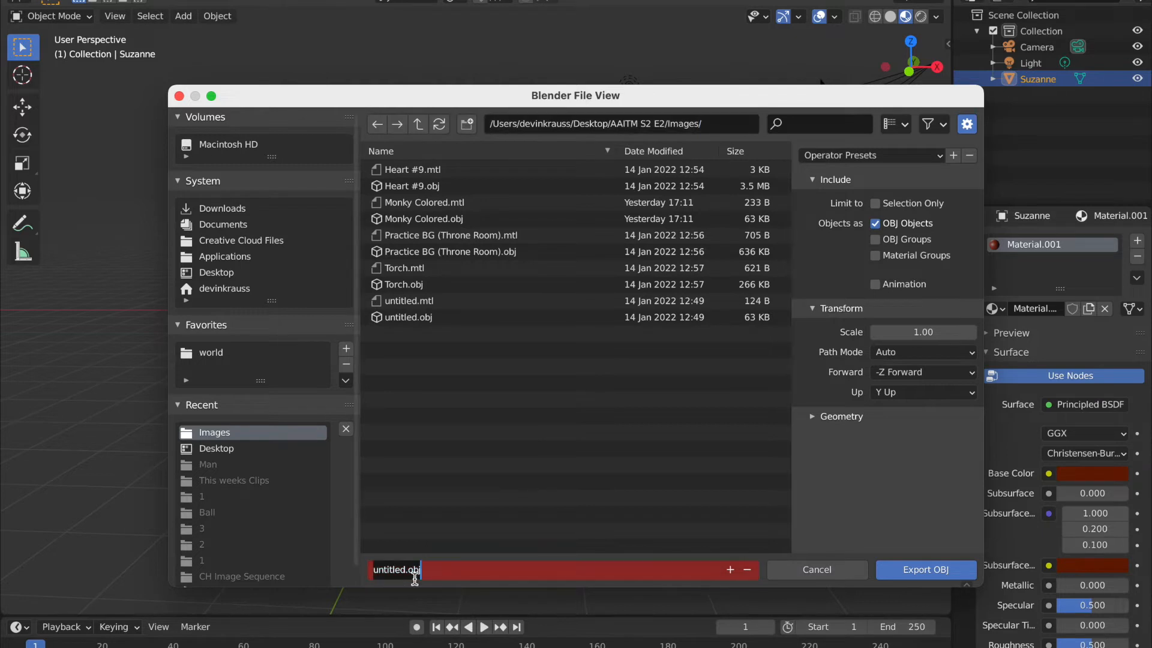
pyautogui.write('Monkey')
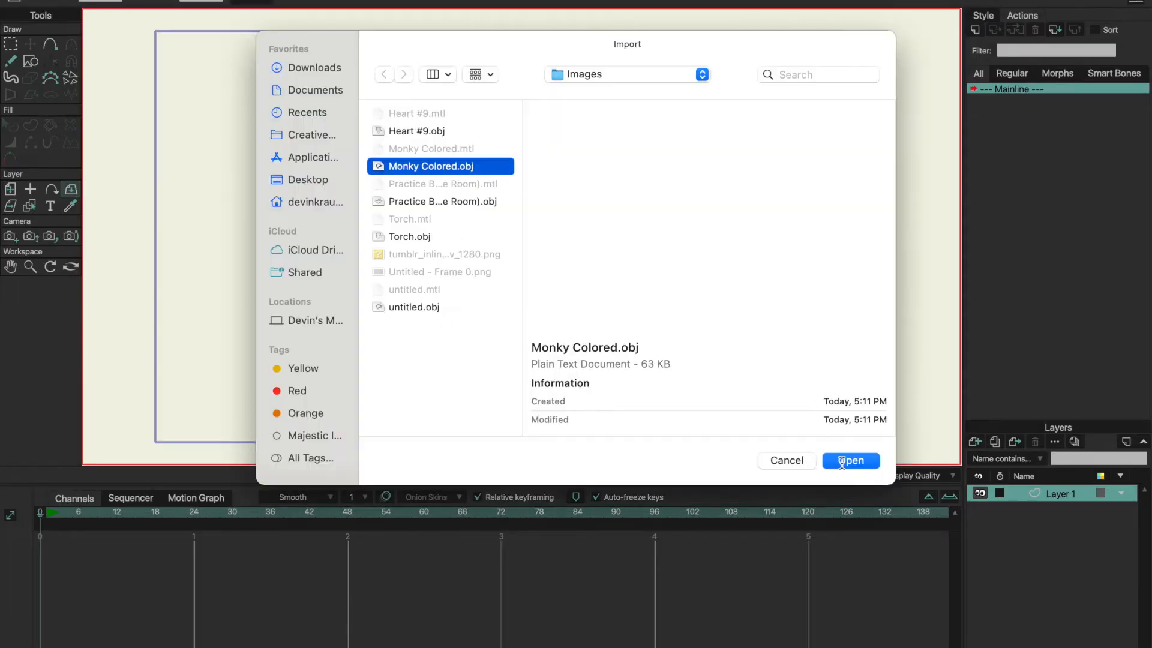
# - Import Monky Colored.obj from the Images folder into the Moho scene
pyautogui.click(851, 460)
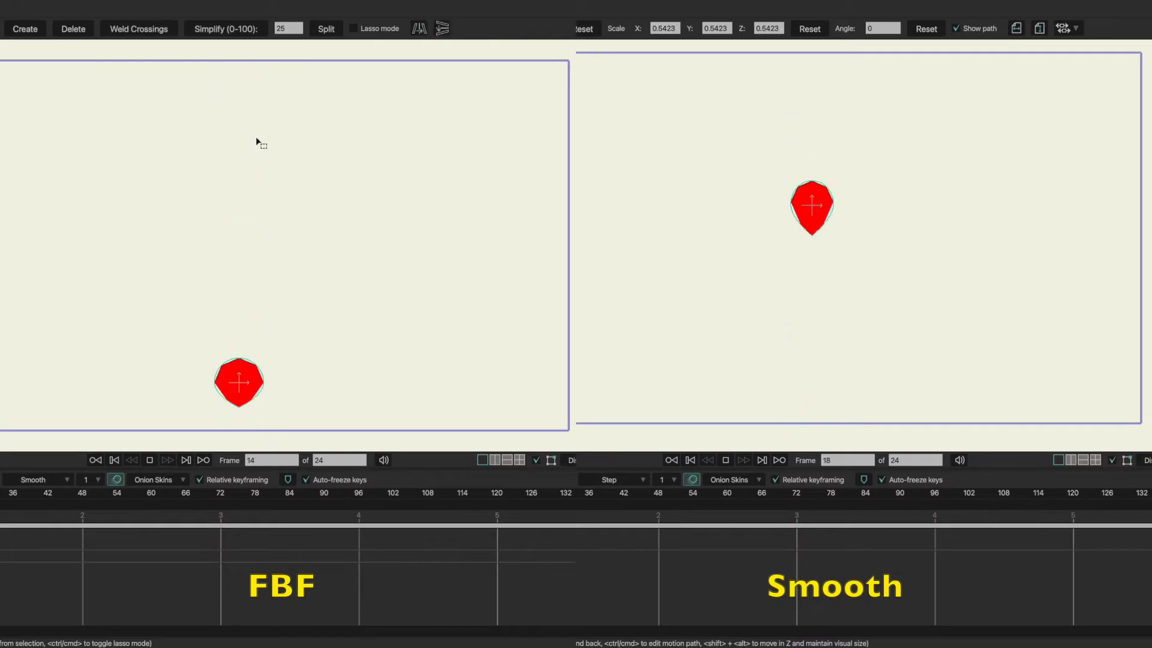
# - Play the FBF (Step) and Smooth red shape animations side by side to compare
pyautogui.click(185, 461)
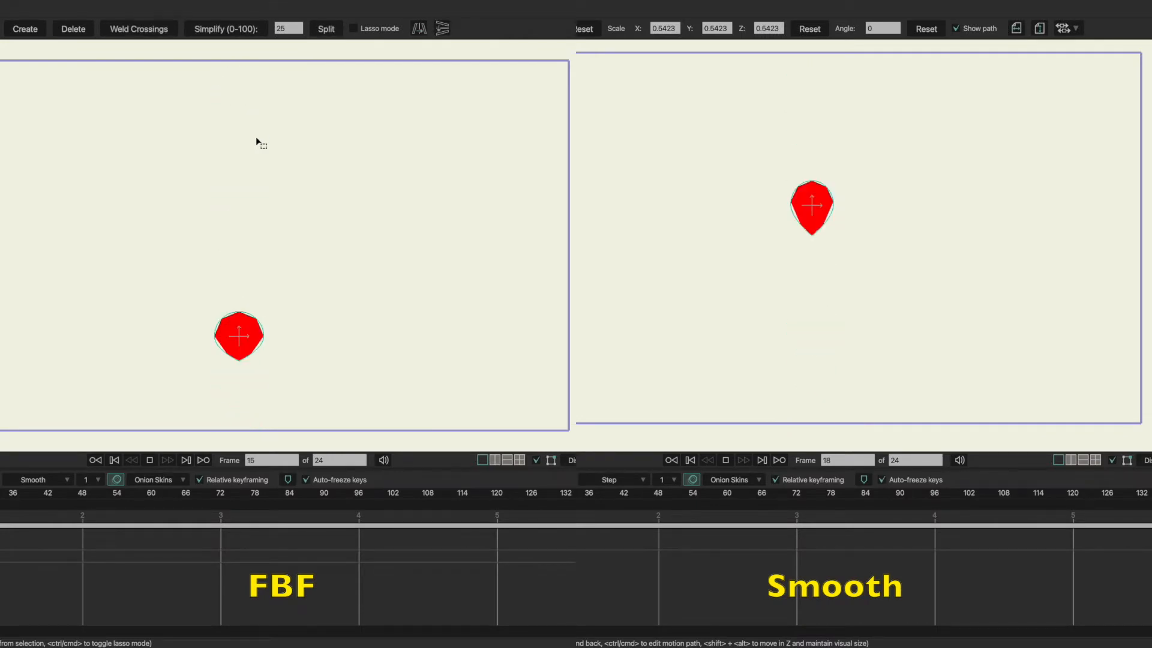